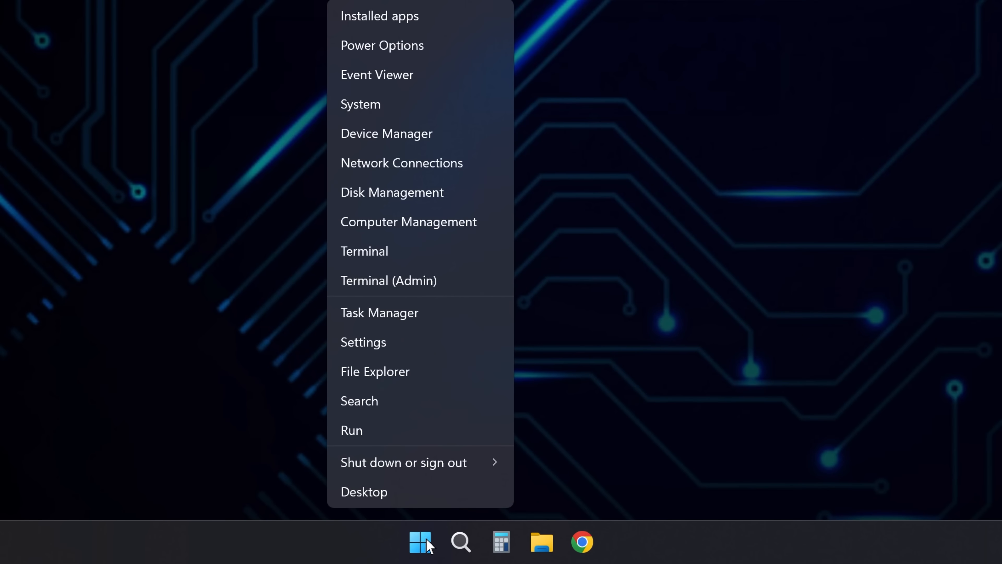
Step: Bring up the Run box with 'mrt' entered, ready to launch
left_click(352, 430)
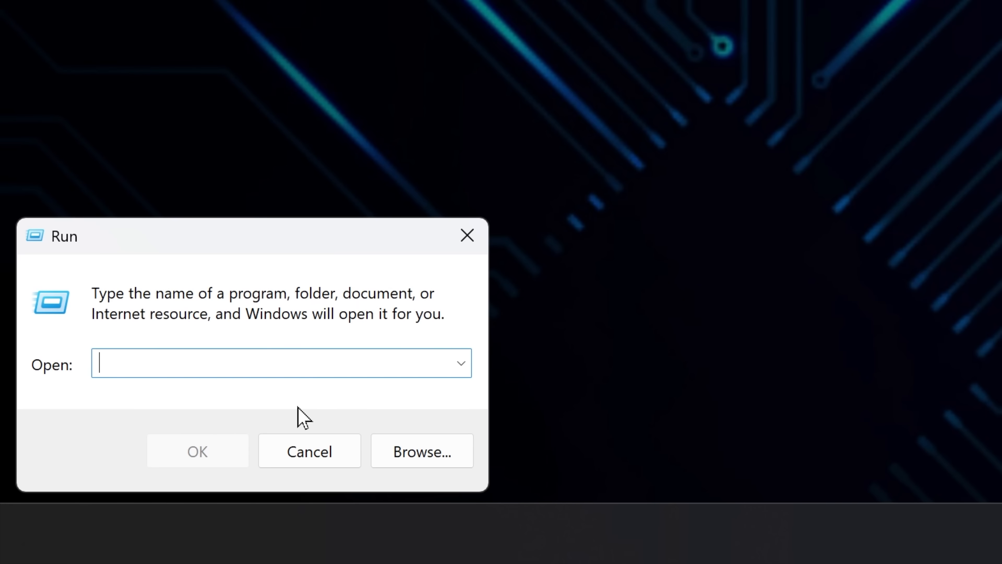
type("mrt")
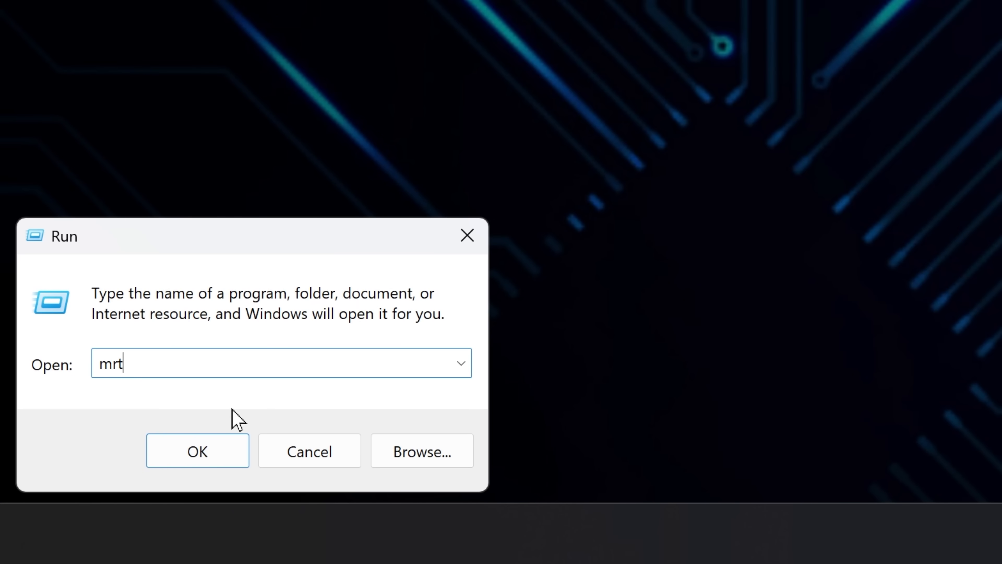
Step: Launch the Malicious Software Removal Tool and continue past its welcome page to scan options
left_click(198, 451)
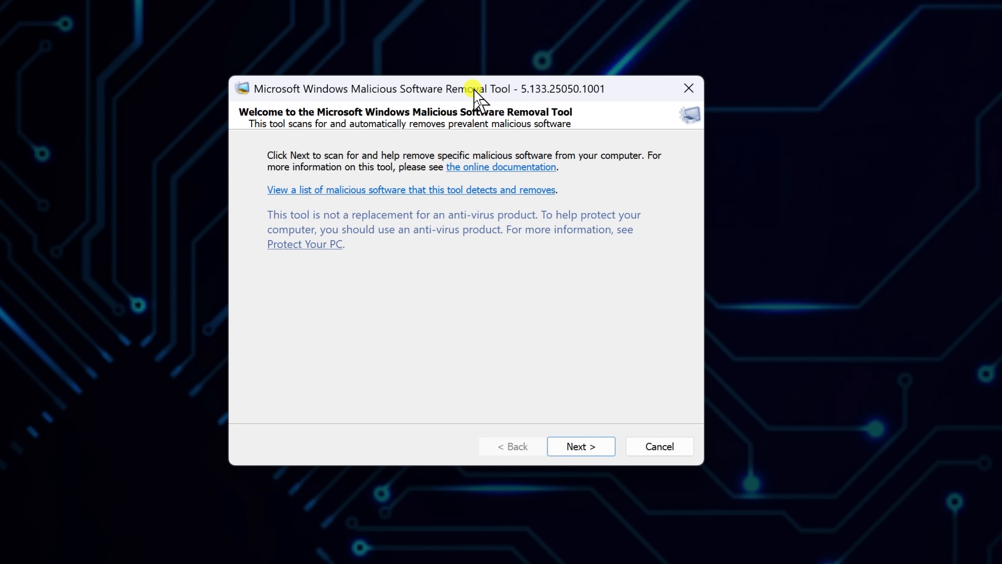
left_click(579, 447)
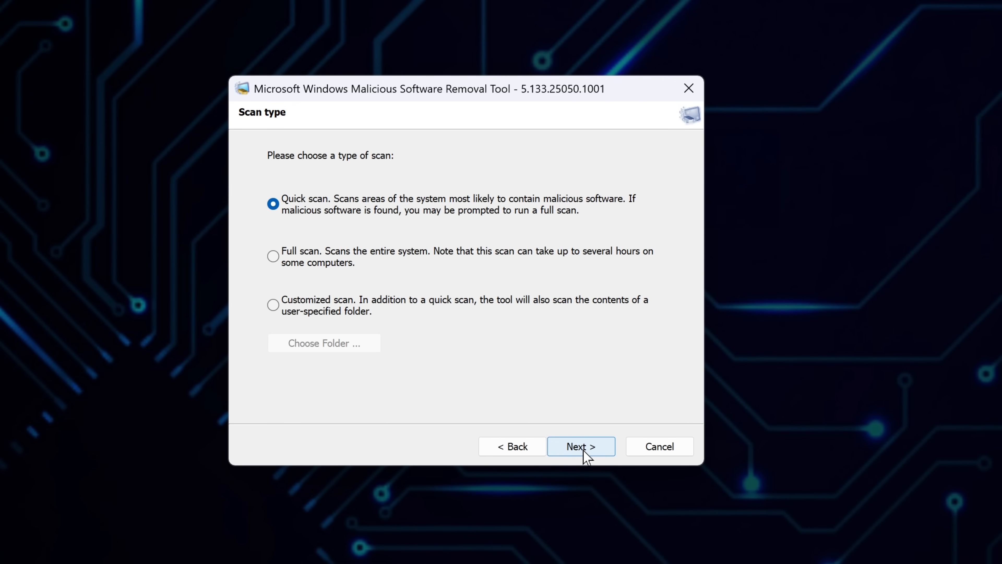
Step: Run the quick scan, which finds no malicious software, and finish out of the tool
left_click(581, 447)
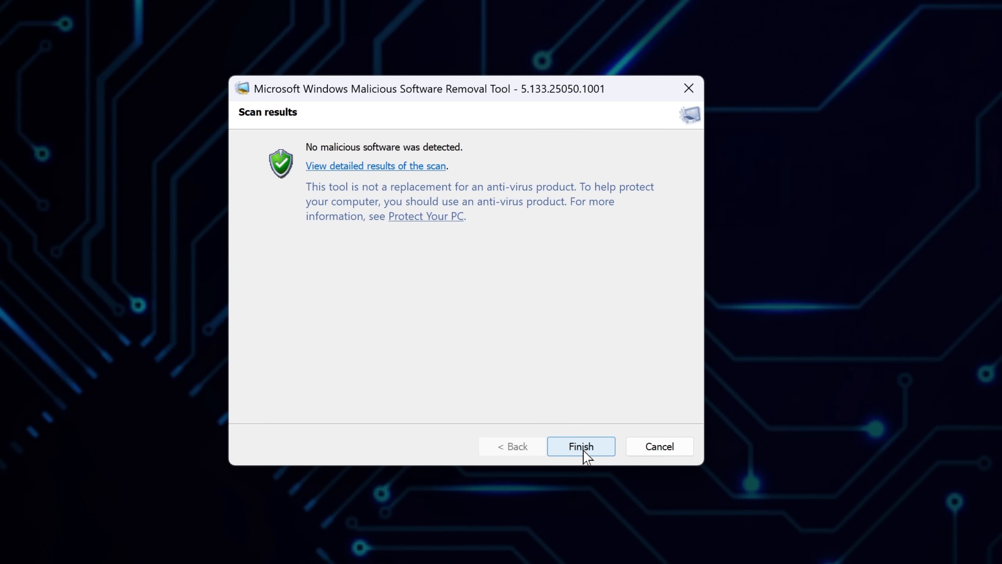
left_click(581, 448)
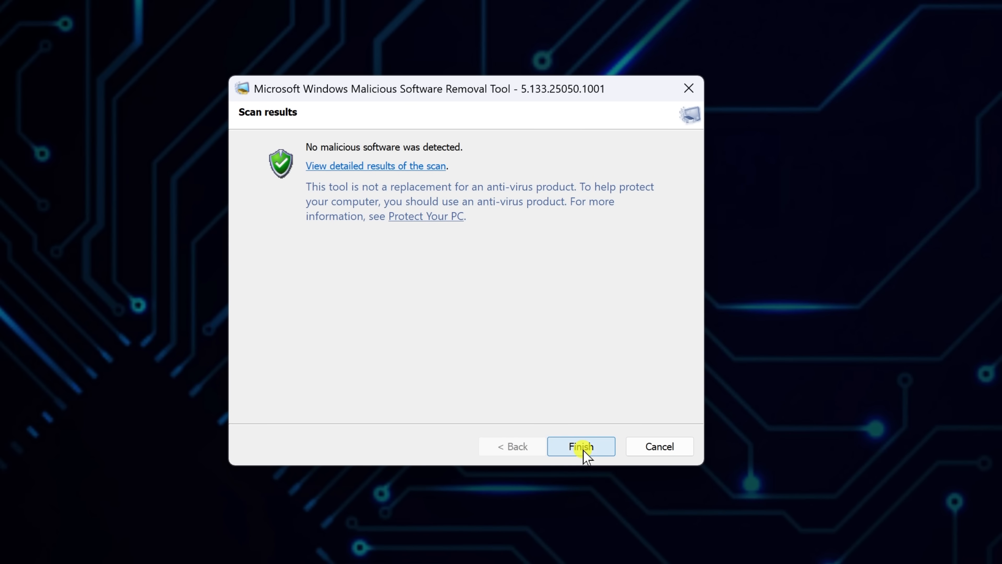
left_click(581, 446)
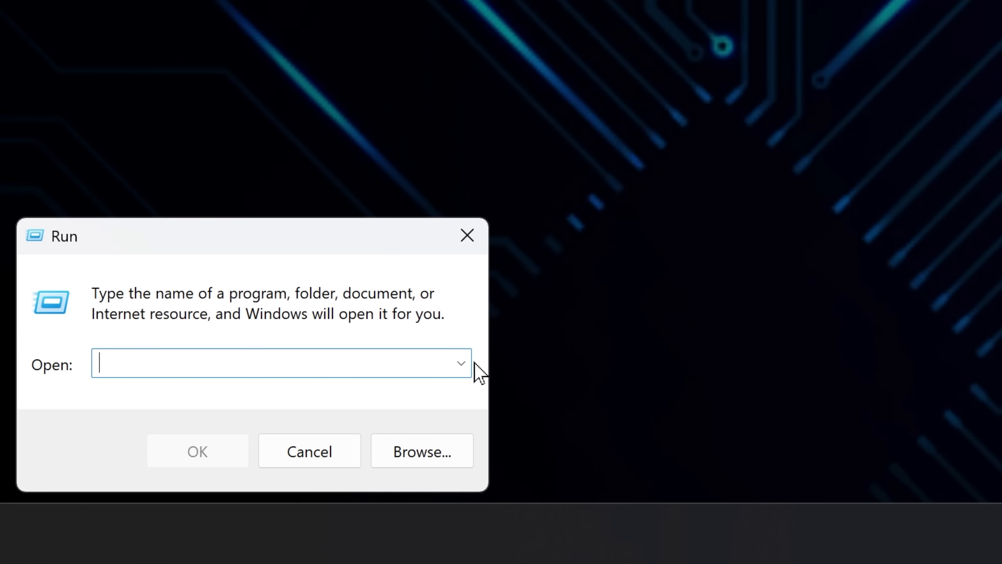
Step: Open the User Accounts manager via Run with 'netplwiz'
type("netplwiz")
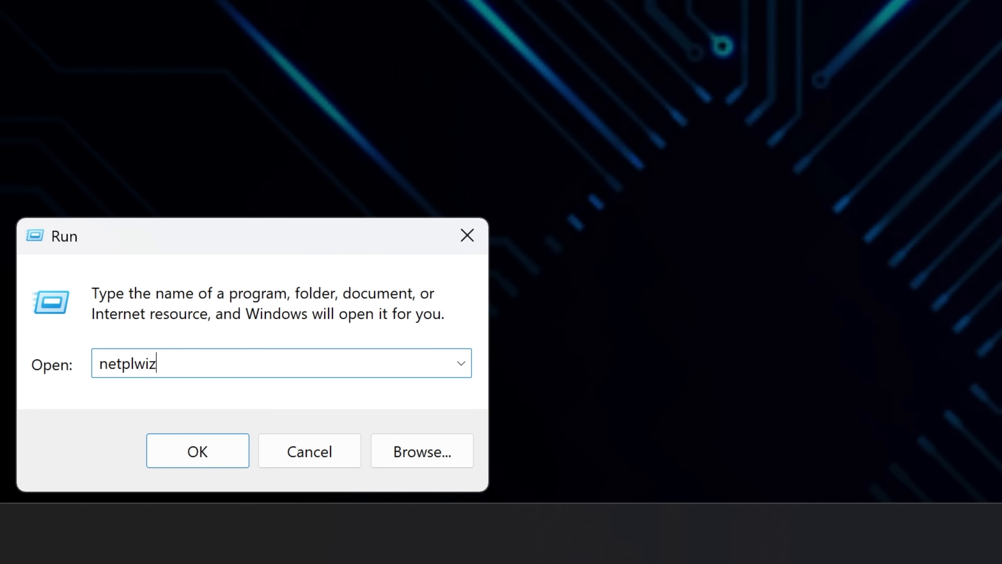
left_click(197, 450)
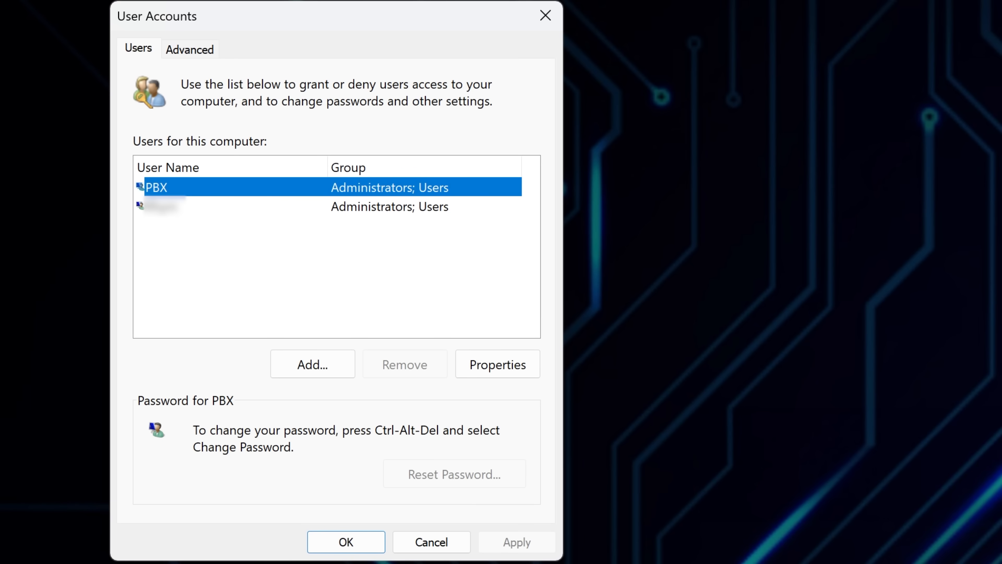
mouse_move(291, 211)
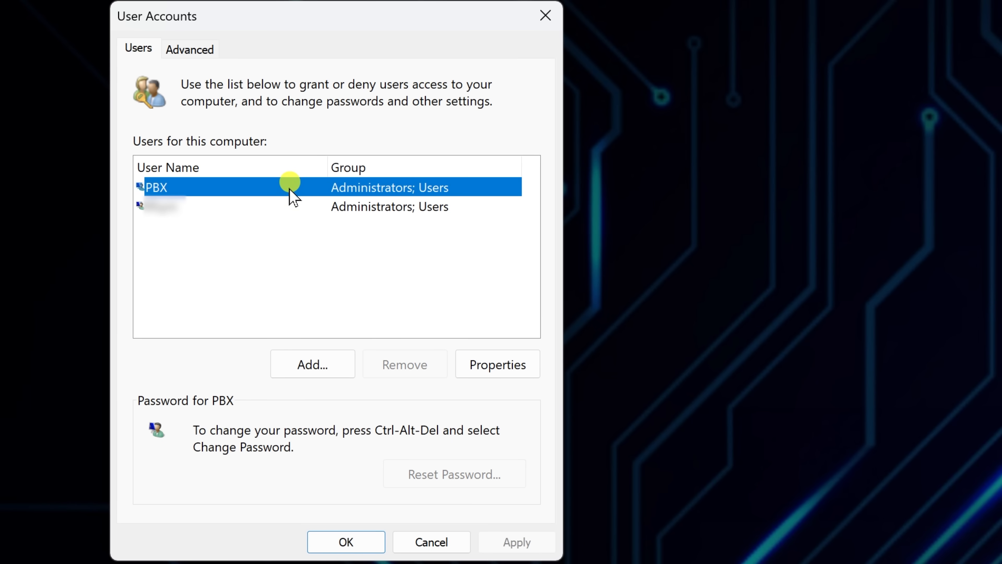
Step: Check the second administrator account, close User Accounts, and bring up Task Manager
left_click(169, 210)
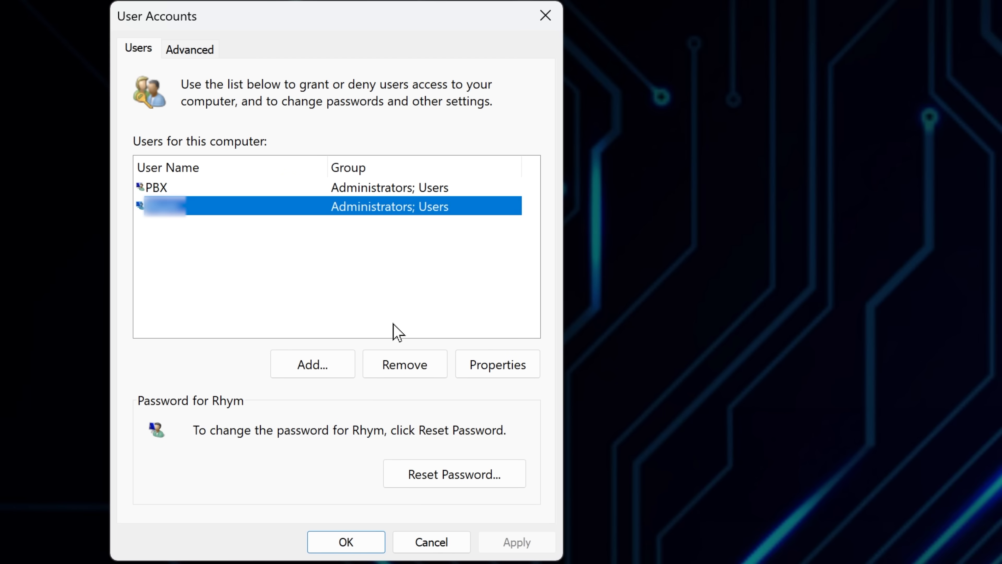
left_click(405, 364)
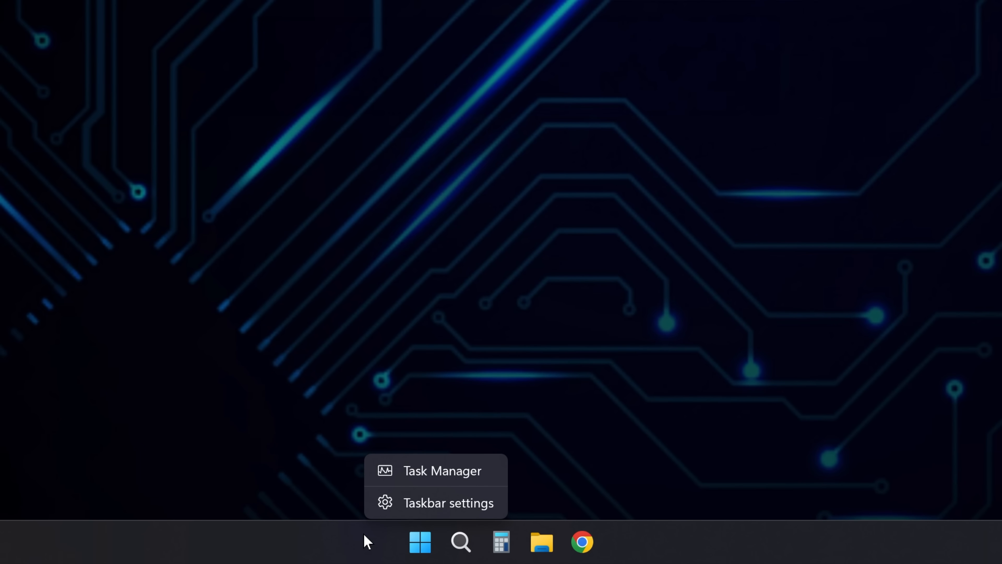
left_click(442, 471)
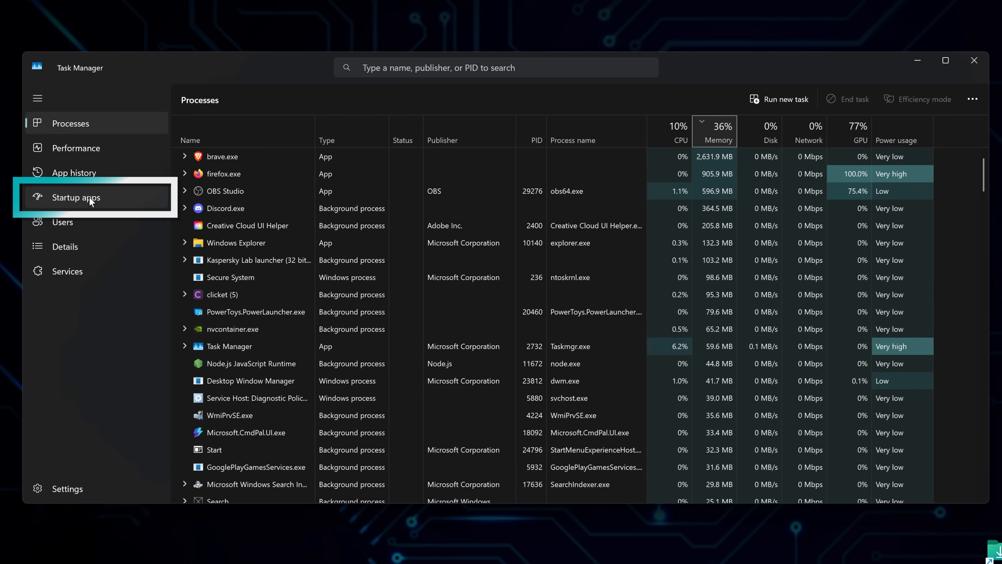
Step: Show Startup apps sorted by Status so enabled entries group first
left_click(76, 197)
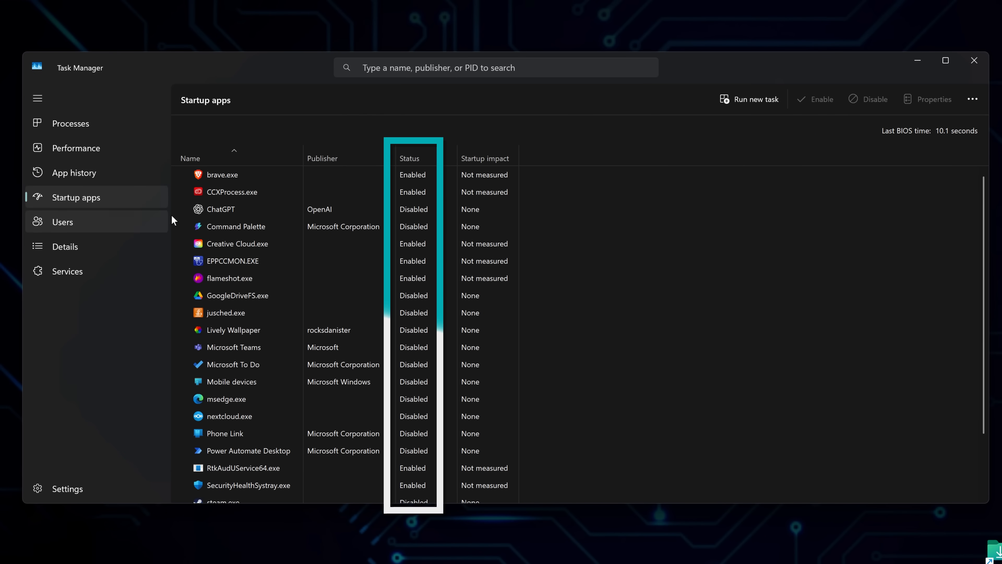
left_click(415, 158)
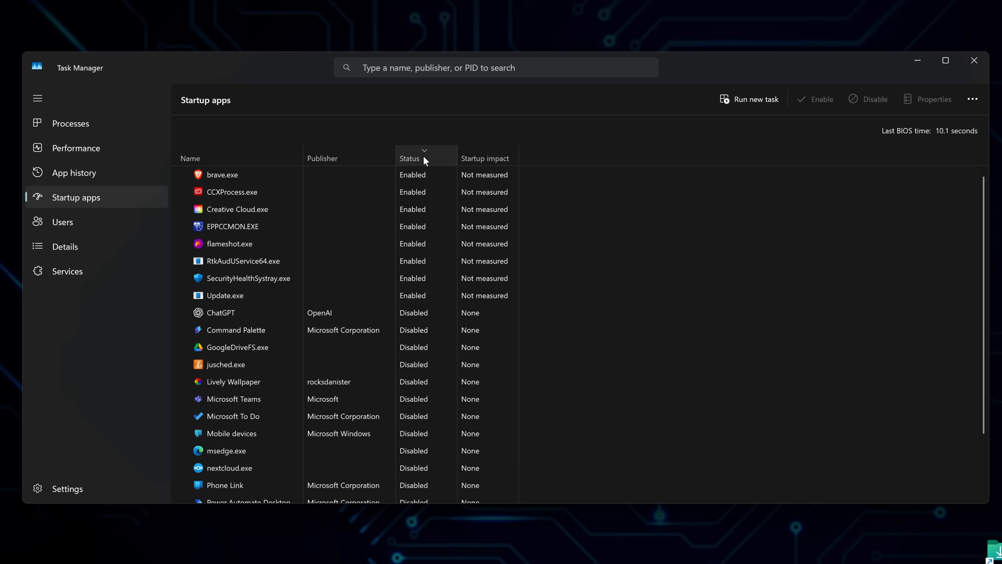
mouse_move(311, 168)
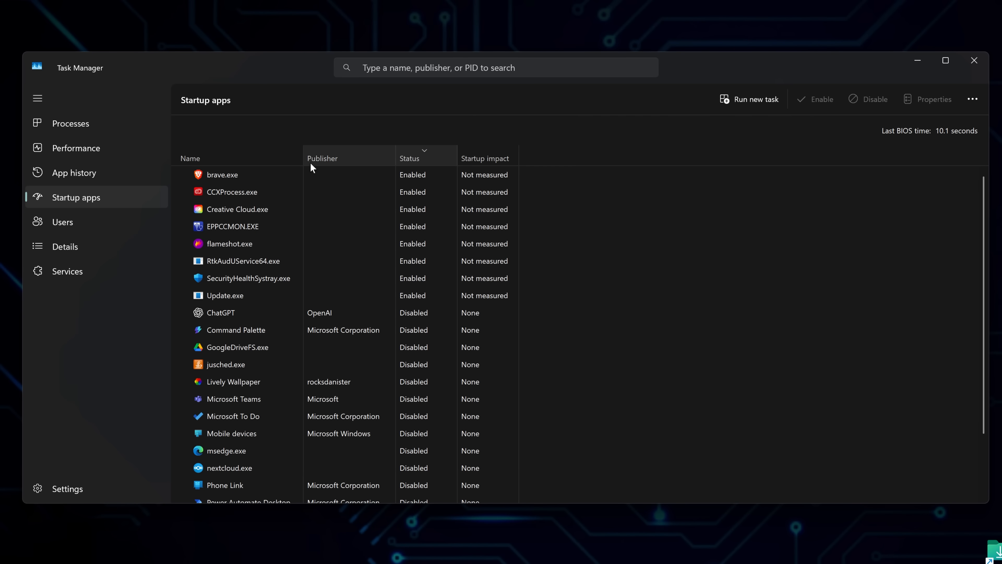
mouse_move(255, 270)
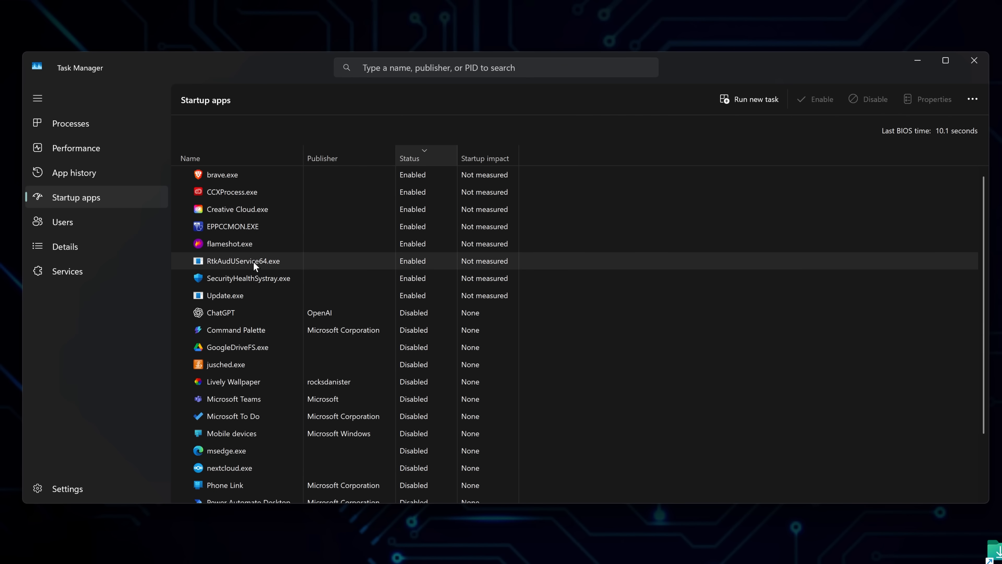
mouse_move(253, 300)
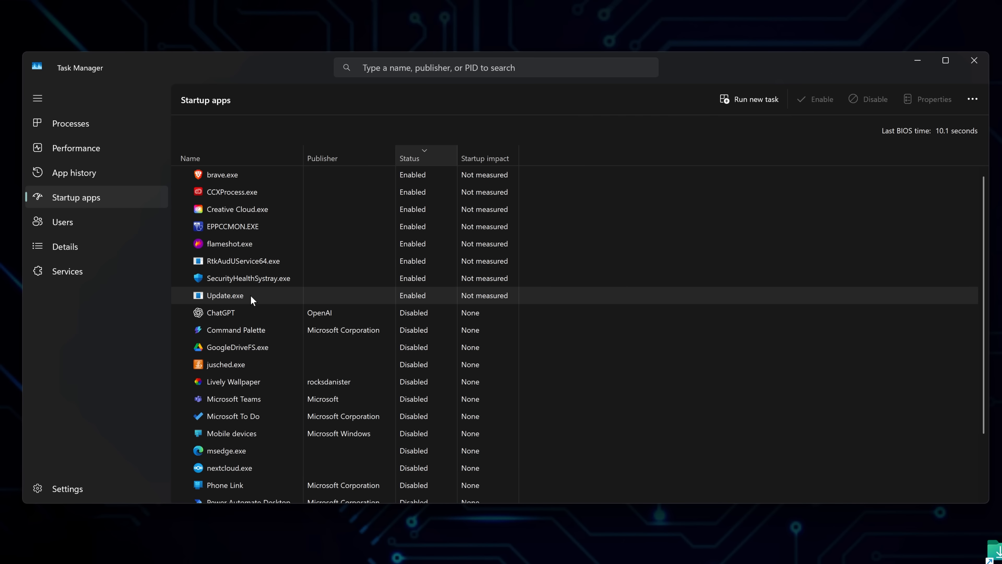